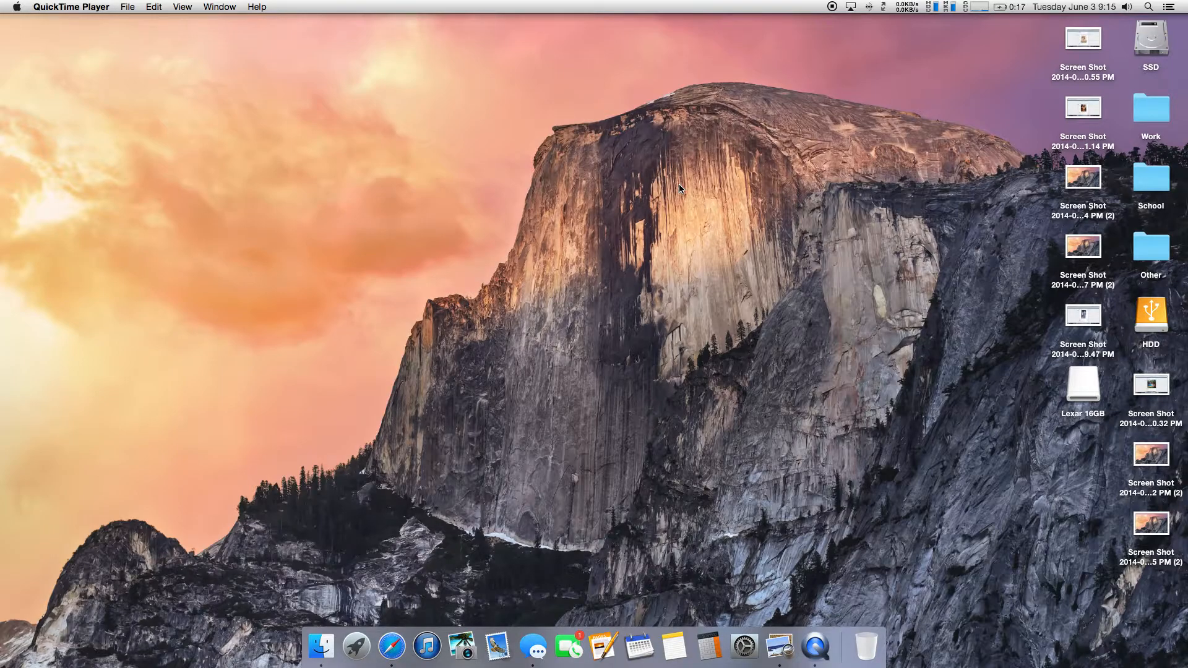
{"action": "mouse_move", "coordinate": [392, 646]}
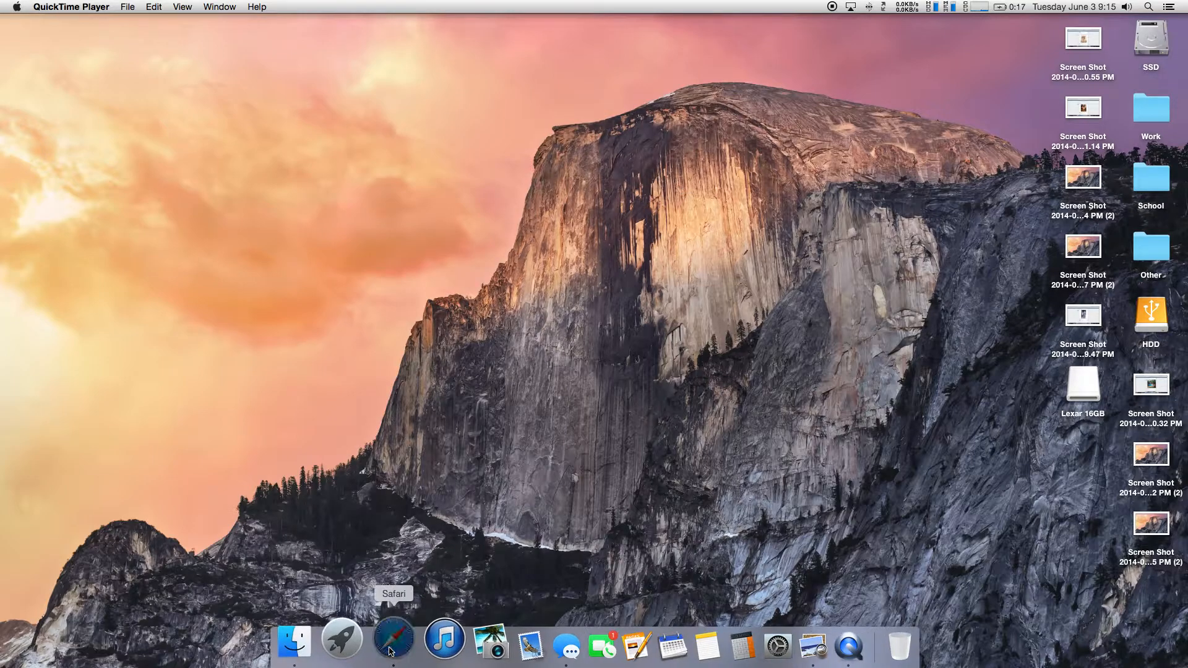
Search Google in Safari for 'os x 10.10 yosemite'
{"action": "left_click", "coordinate": [393, 640]}
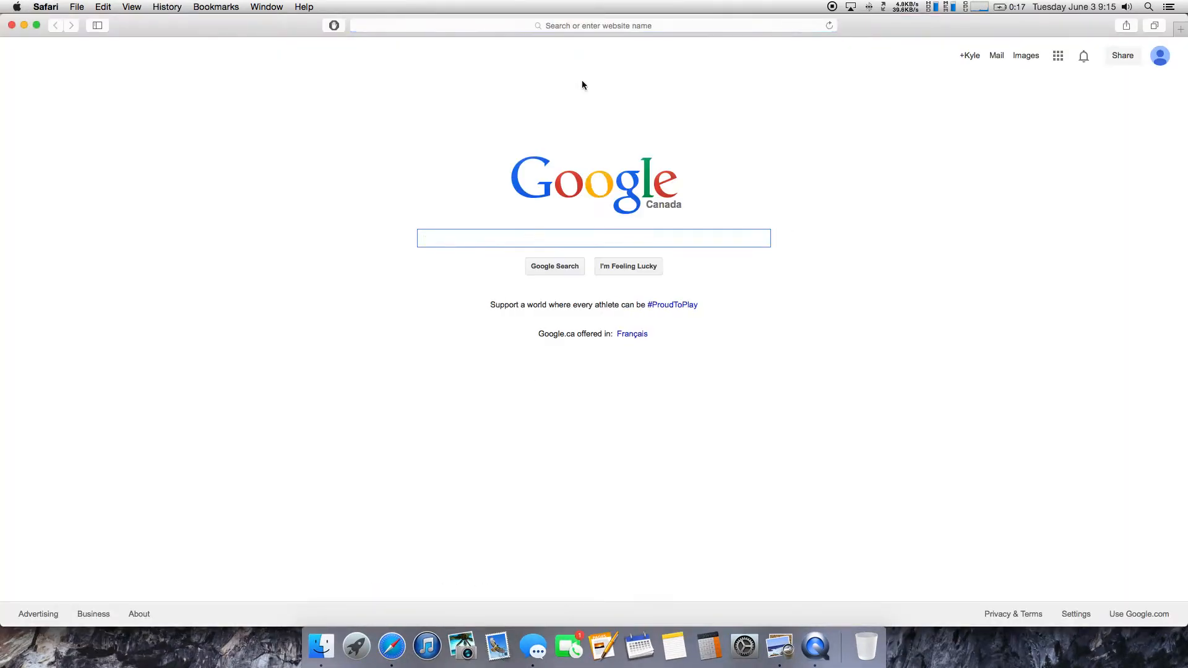
{"action": "type", "text": "o"}
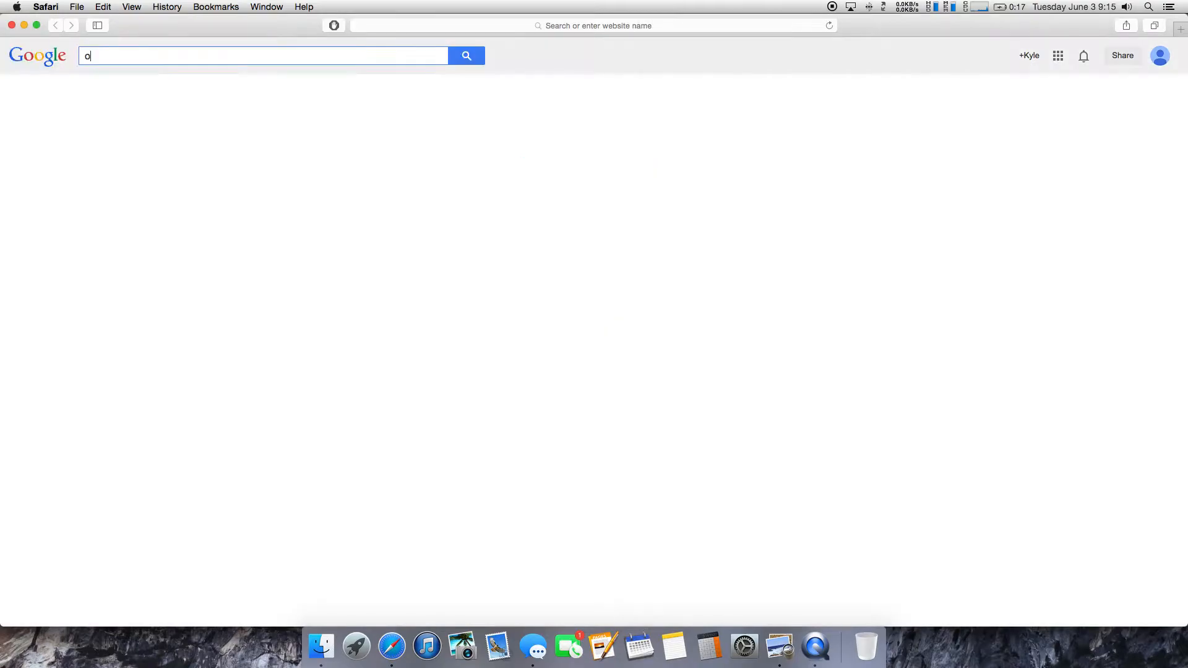
{"action": "type", "text": "s x 10.10 yosem"}
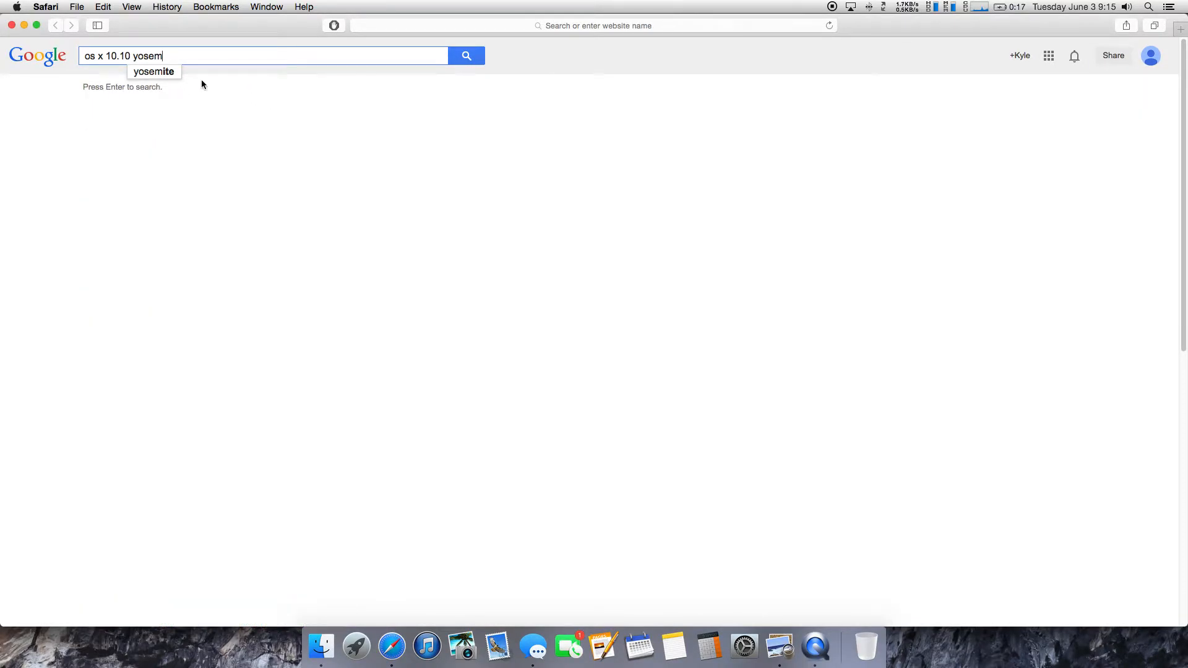
{"action": "key", "text": "enter"}
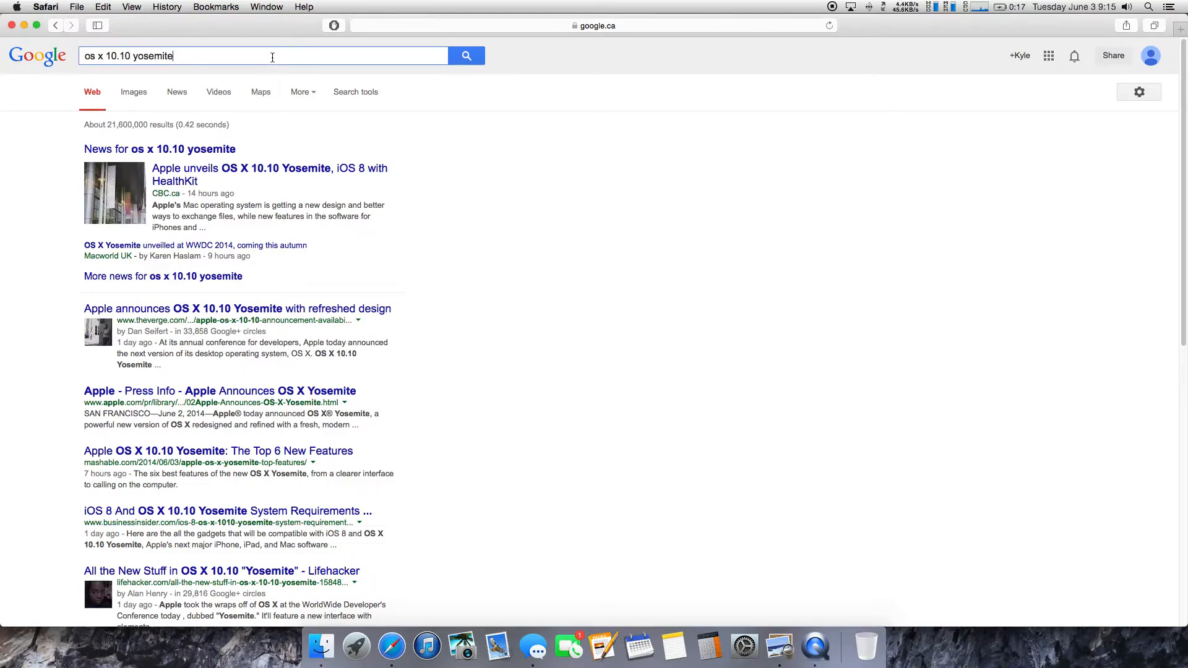
Refine the search with '.torrent' to reach the Yosemite DP1 torrent page
{"action": "type", "text": ".torrent"}
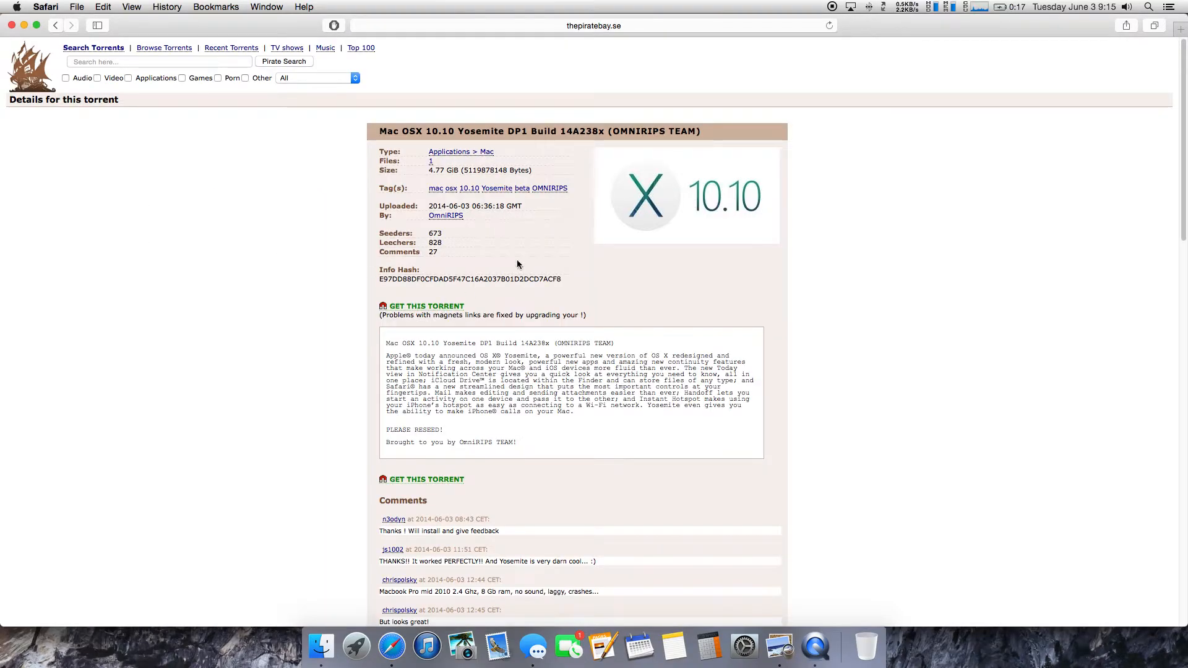
Get the Yosemite DP1 torrent, let uTorrent open it and confirm the download
{"action": "left_click", "coordinate": [425, 306]}
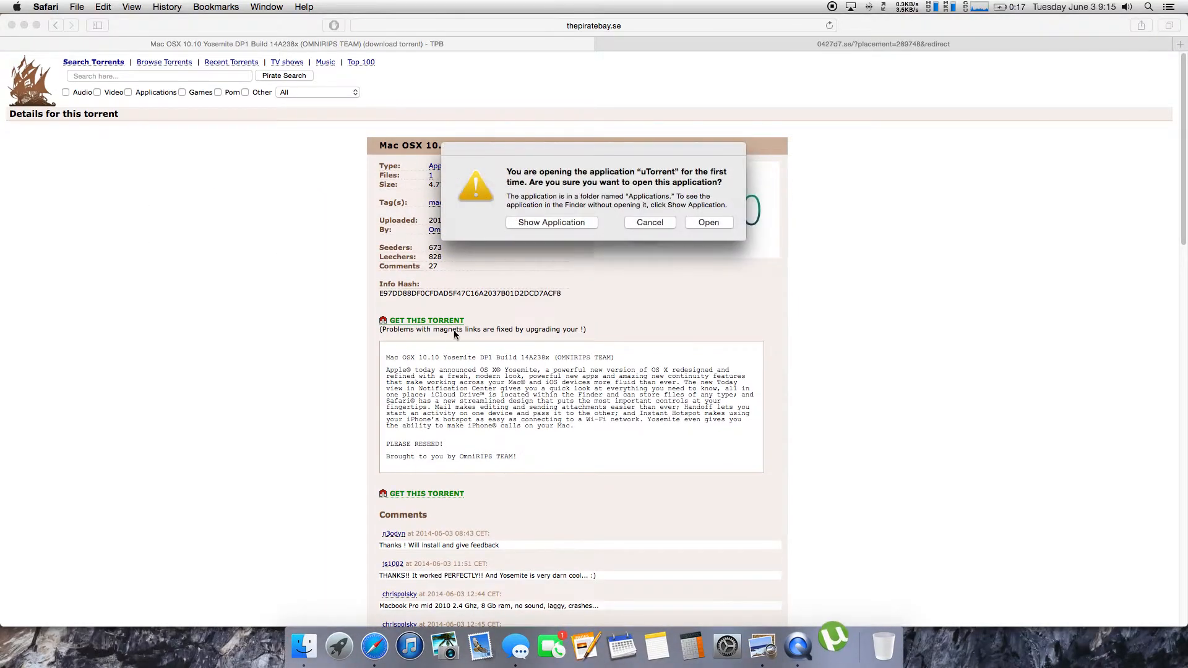
{"action": "left_click", "coordinate": [708, 222]}
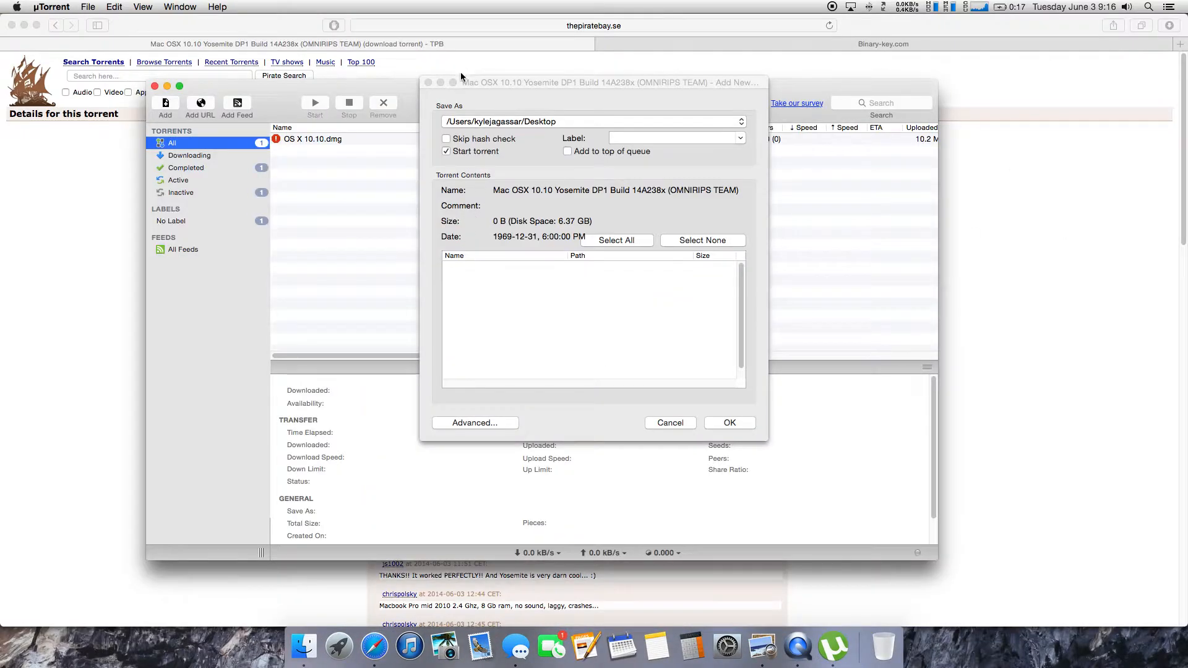
{"action": "mouse_move", "coordinate": [770, 371]}
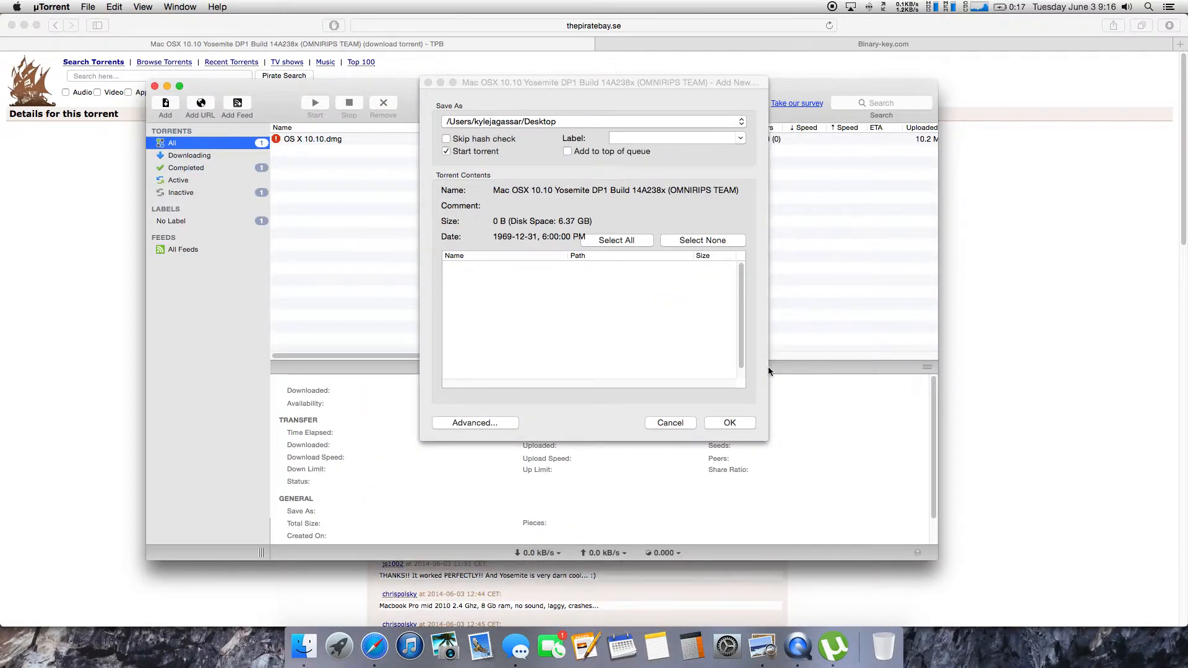
{"action": "left_click", "coordinate": [727, 423]}
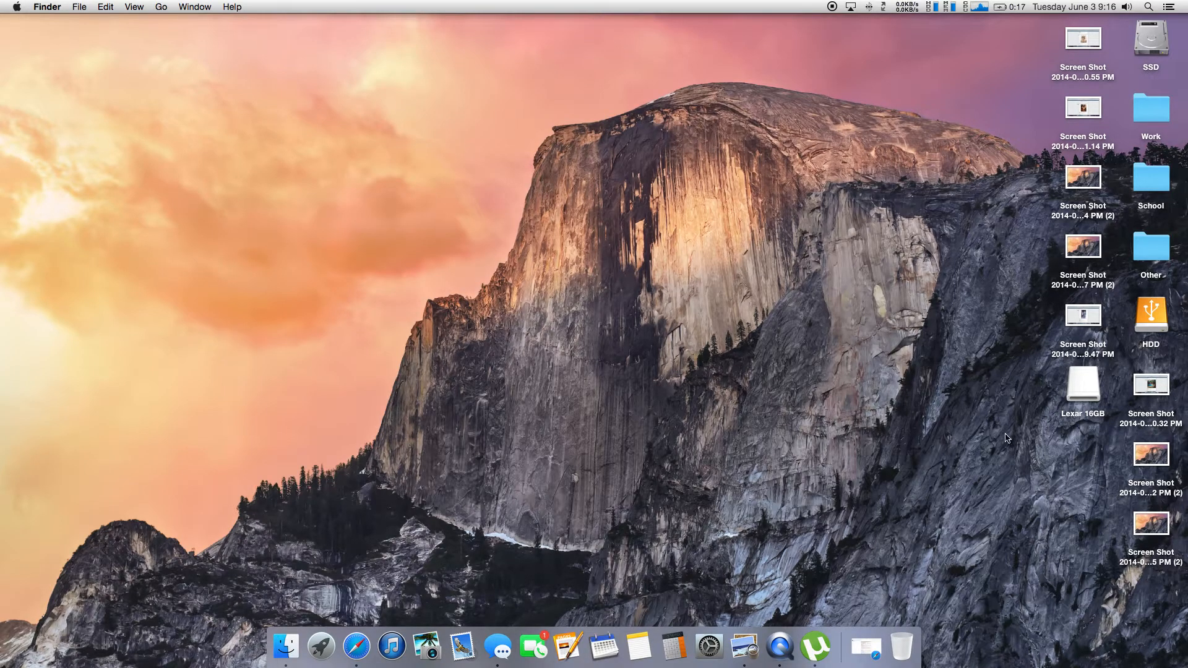
{"action": "mouse_move", "coordinate": [962, 455]}
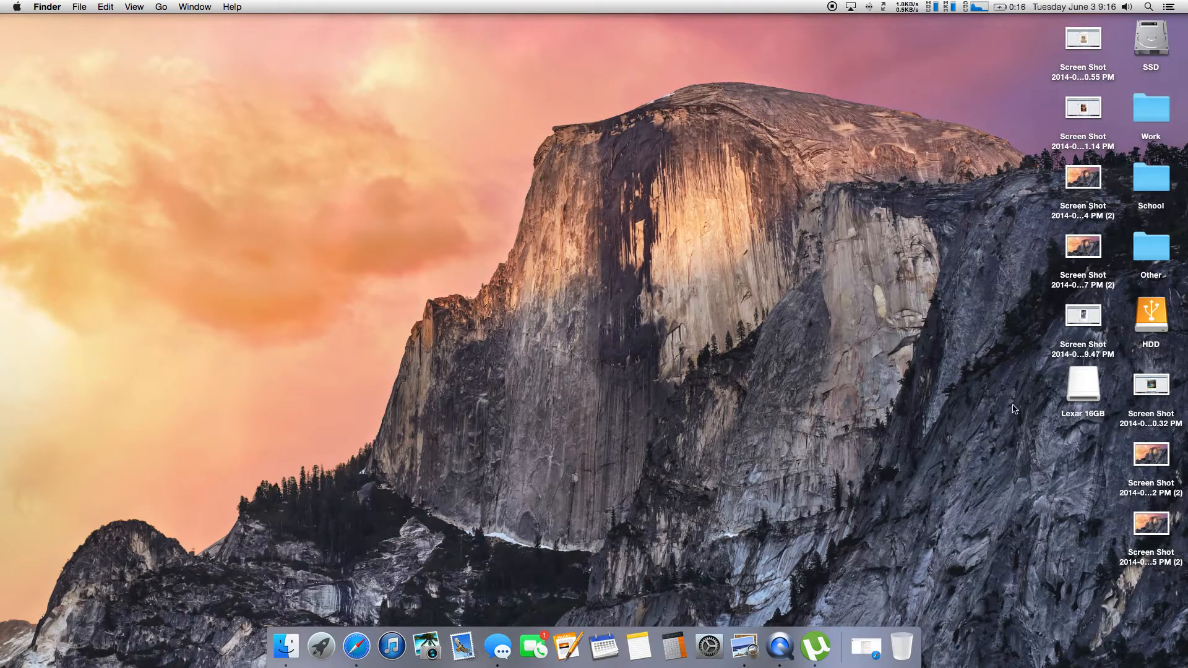
Open the Lexar 16GB flash drive from the desktop in Finder
{"action": "double_click", "coordinate": [1083, 388]}
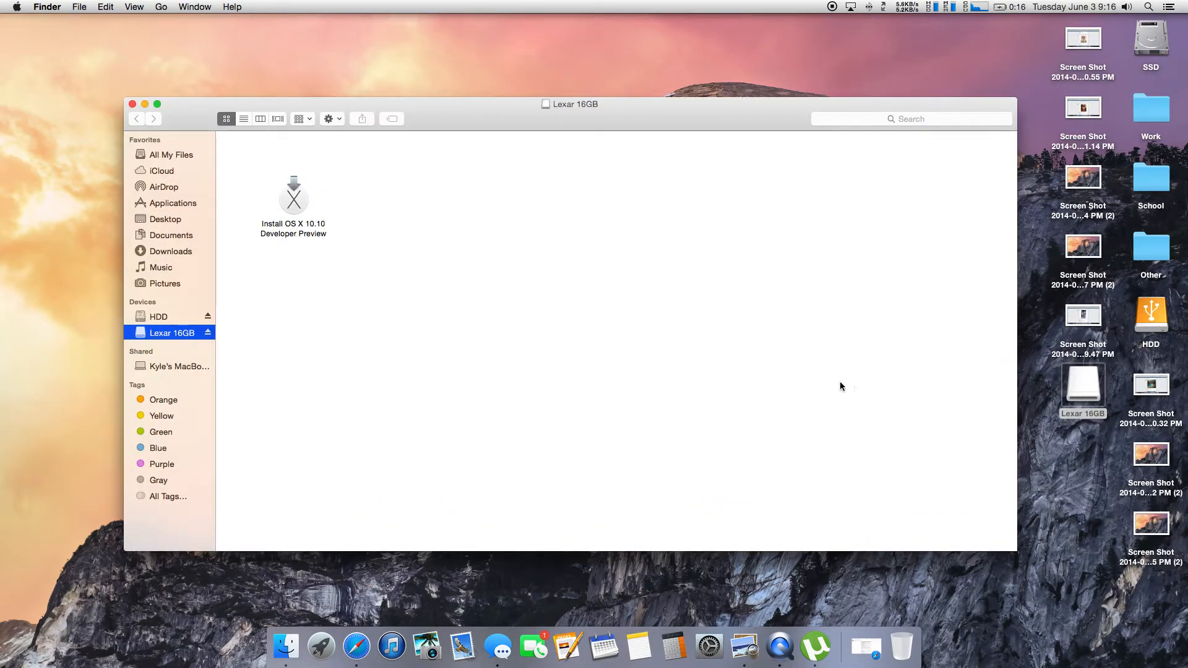
Select the Install OS X 10.10 Developer Preview app on the drive
{"action": "left_click", "coordinate": [293, 194]}
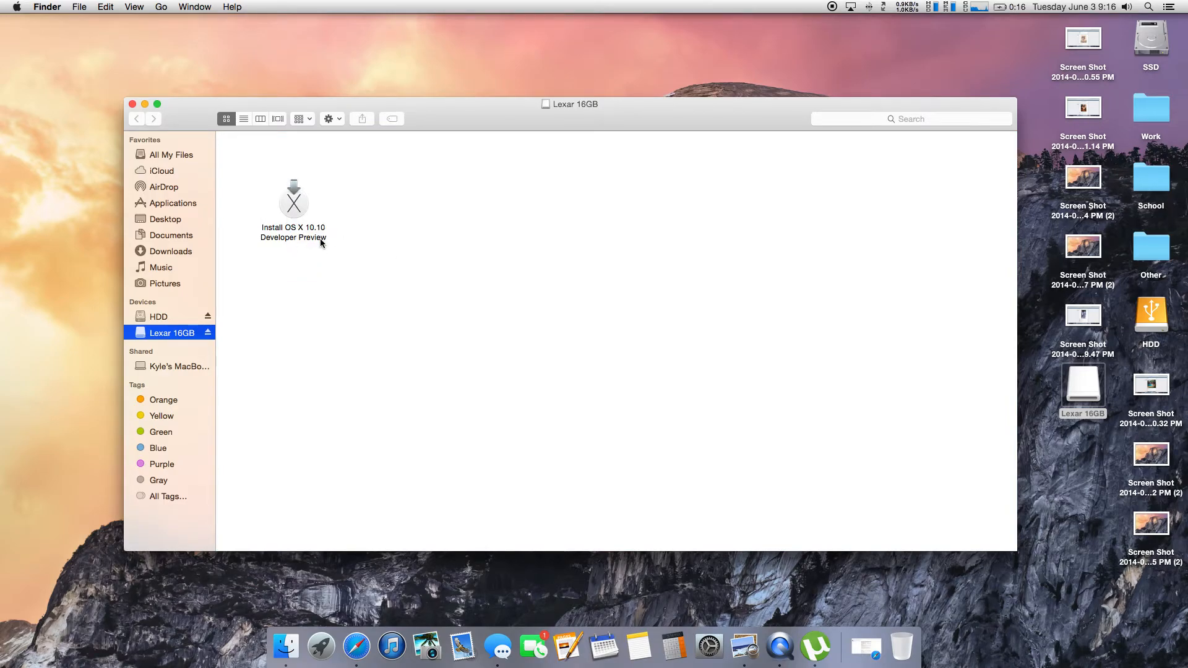
{"action": "mouse_move", "coordinate": [284, 207]}
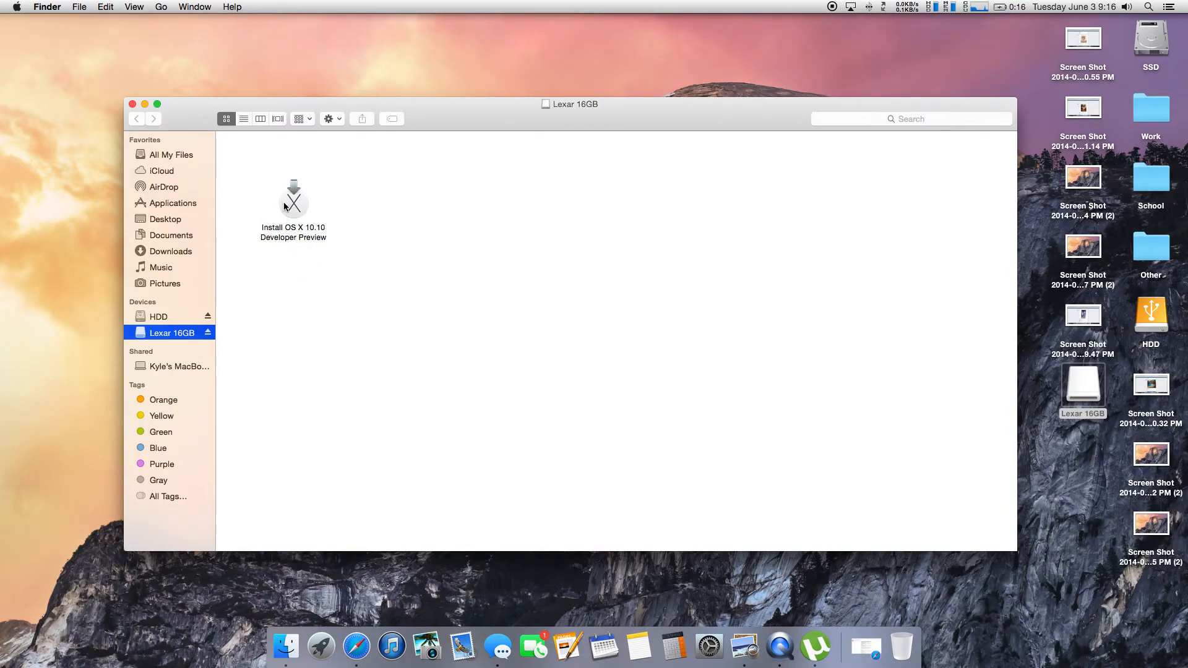
Launch Install OS X 10.10 Developer Preview to its welcome screen and show its menu
{"action": "double_click", "coordinate": [293, 200]}
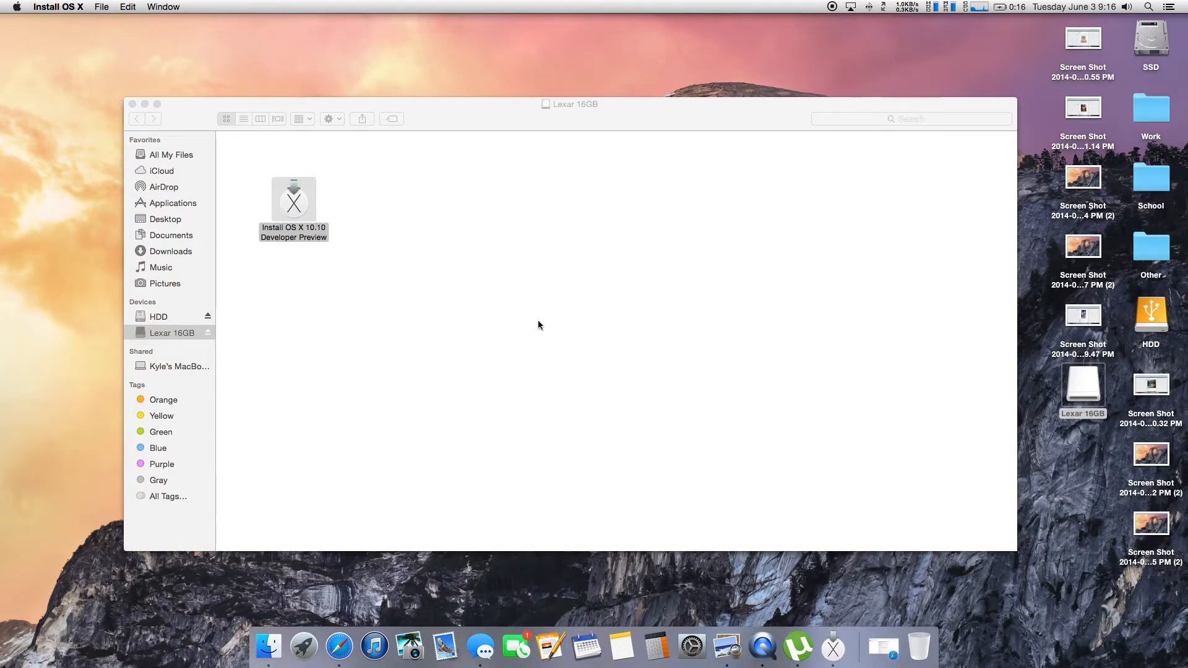
{"action": "mouse_move", "coordinate": [538, 337]}
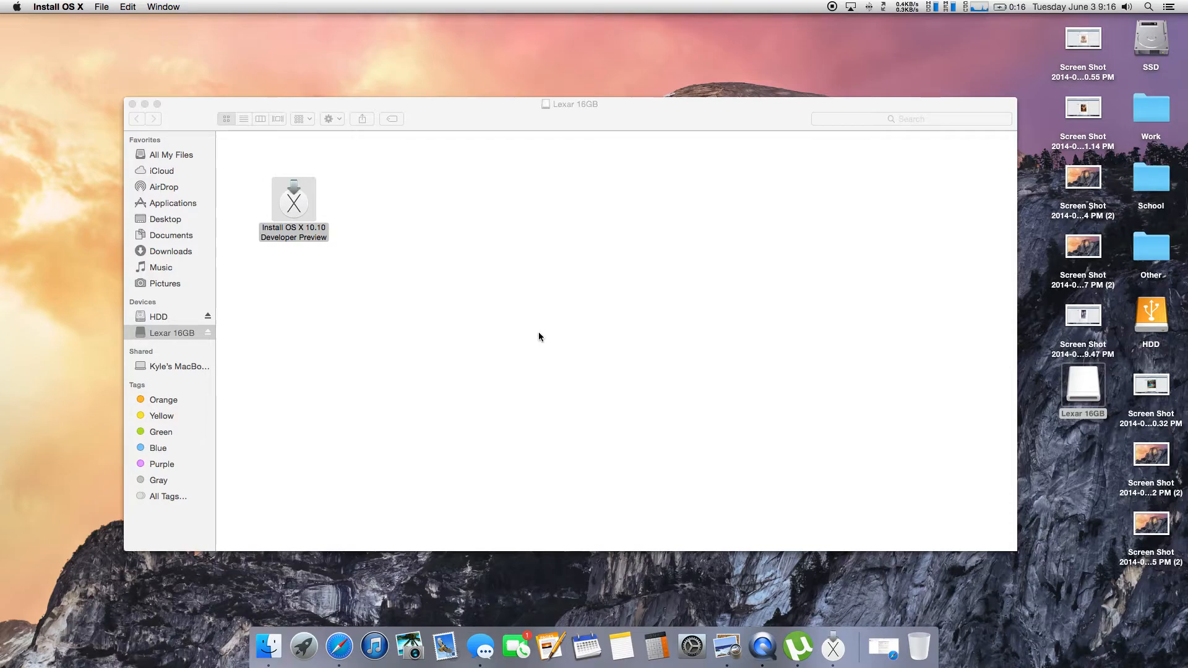
{"action": "double_click", "coordinate": [294, 201]}
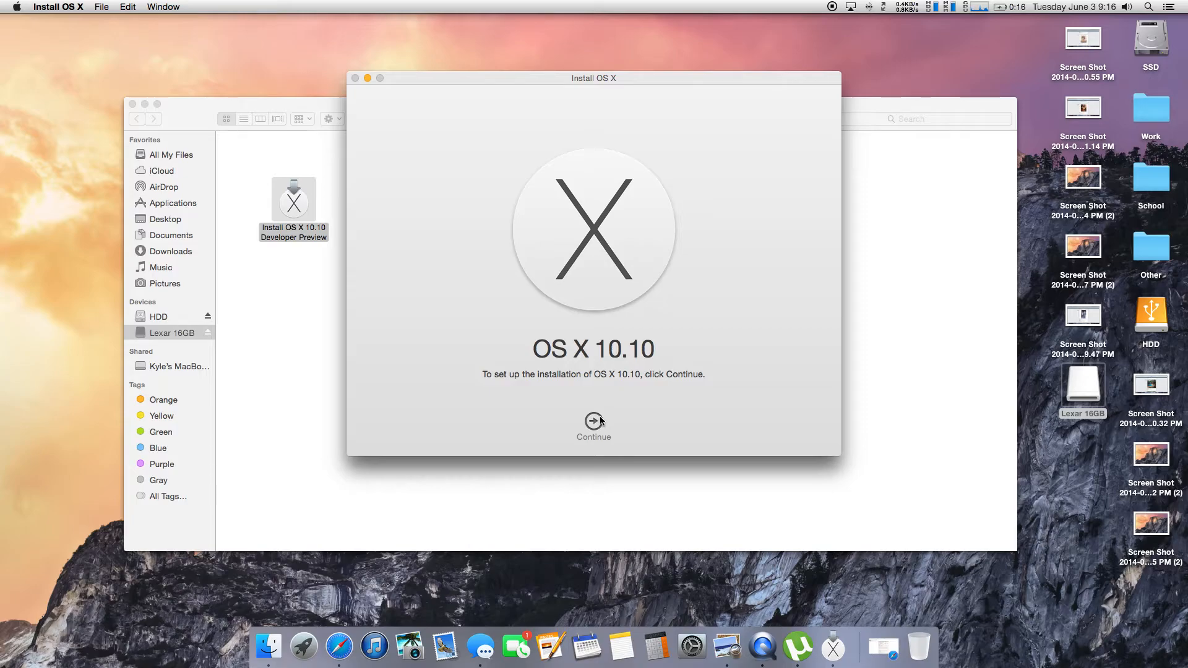
{"action": "mouse_move", "coordinate": [602, 419]}
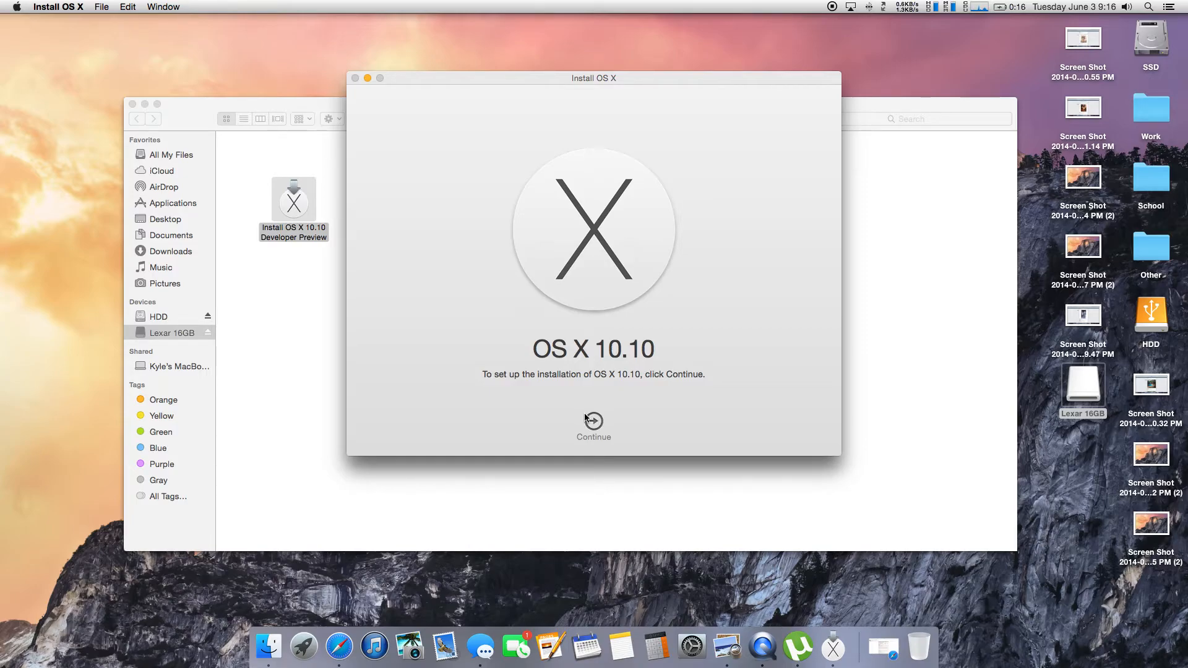
{"action": "left_click", "coordinate": [58, 8]}
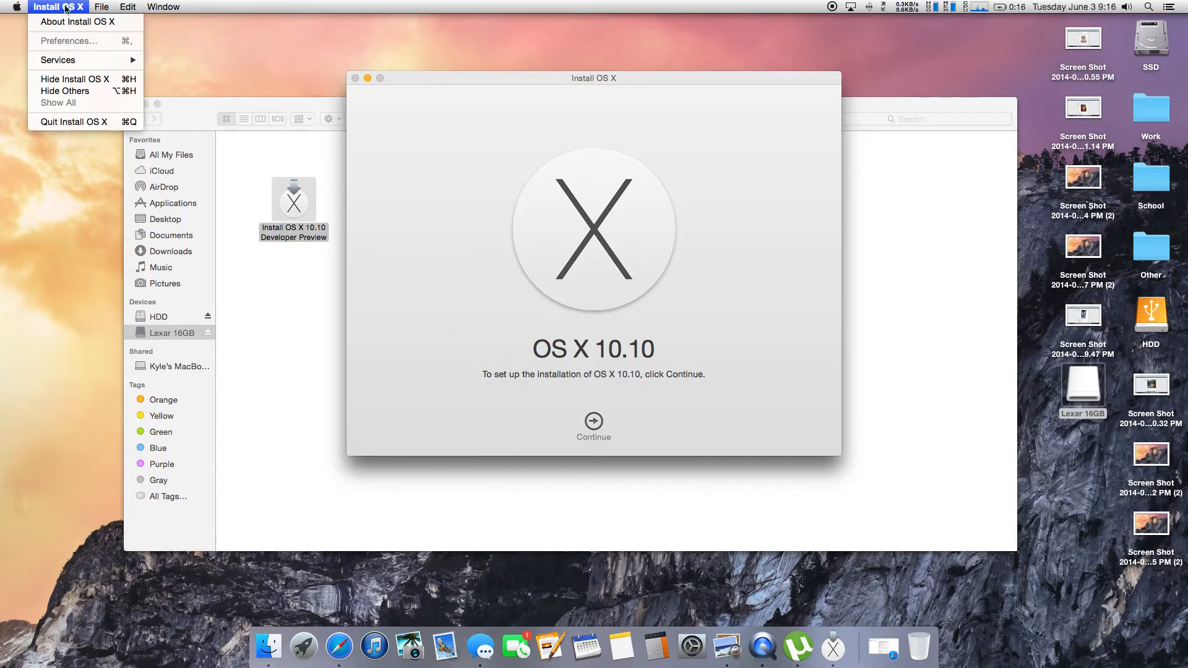